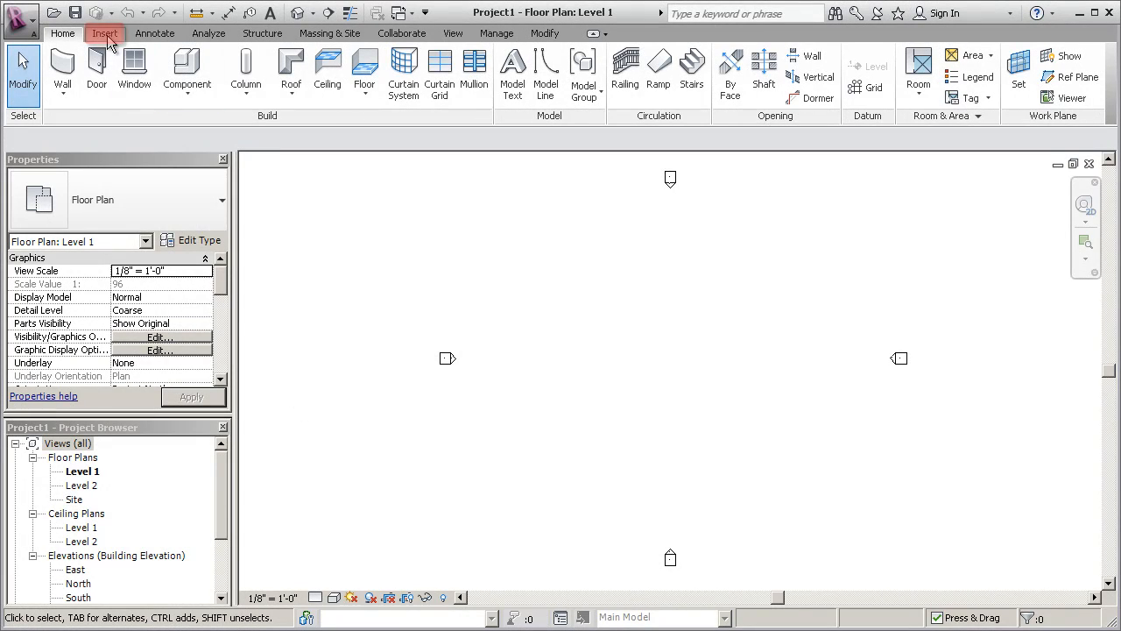
Link the TRAPELO EXTERIOR.pcg point cloud with Auto - Center to Center positioning
left_click(105, 33)
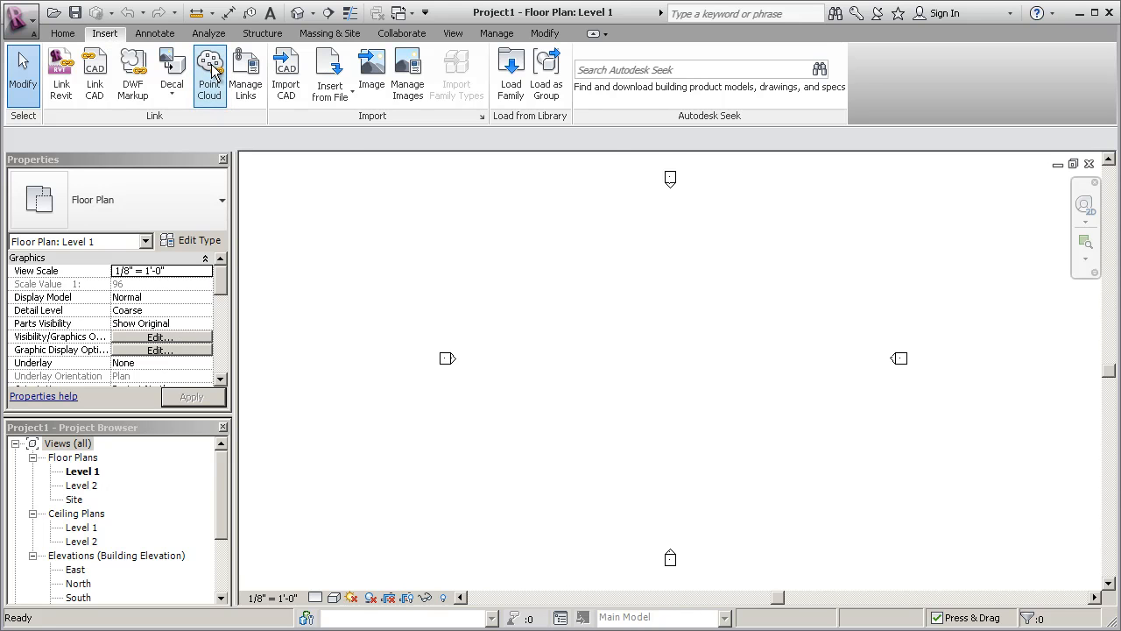
left_click(210, 73)
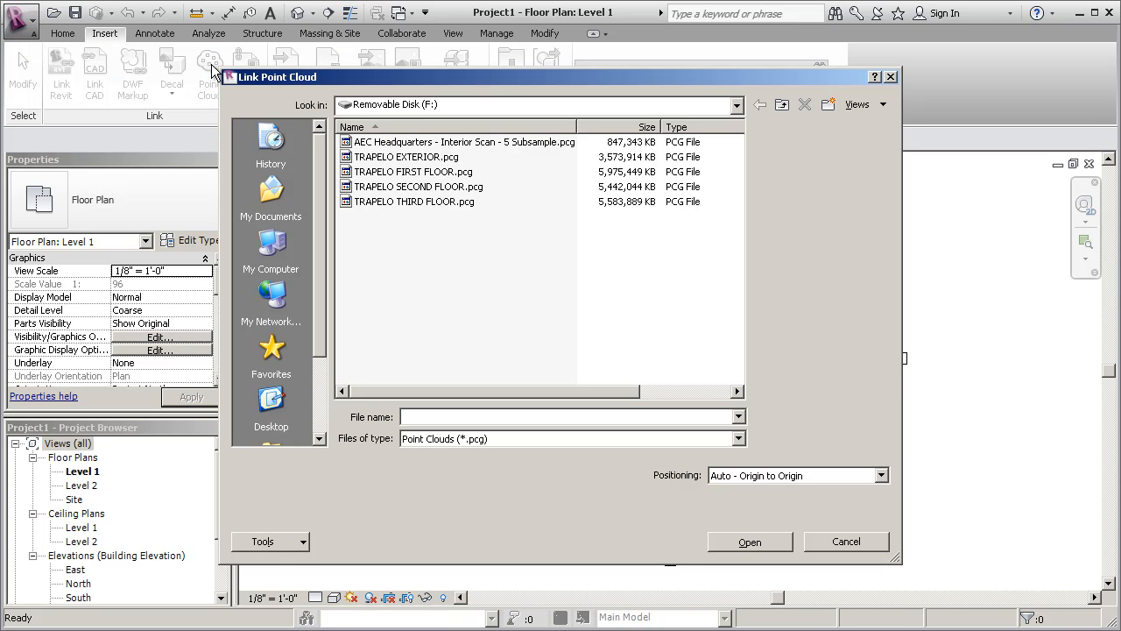
mouse_move(400, 174)
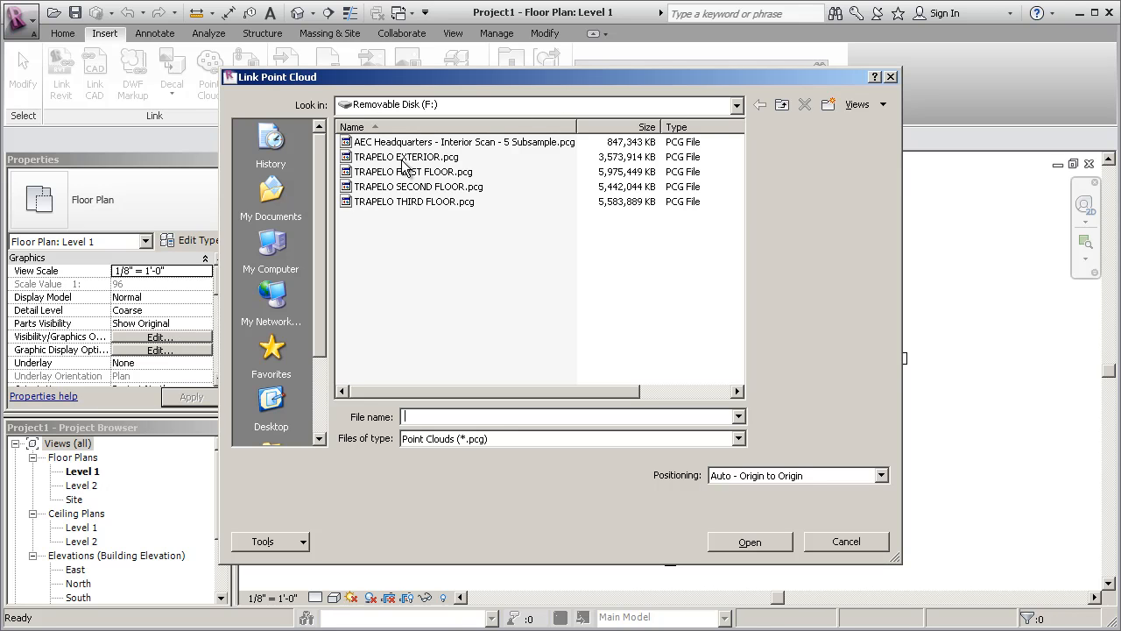
left_click(407, 156)
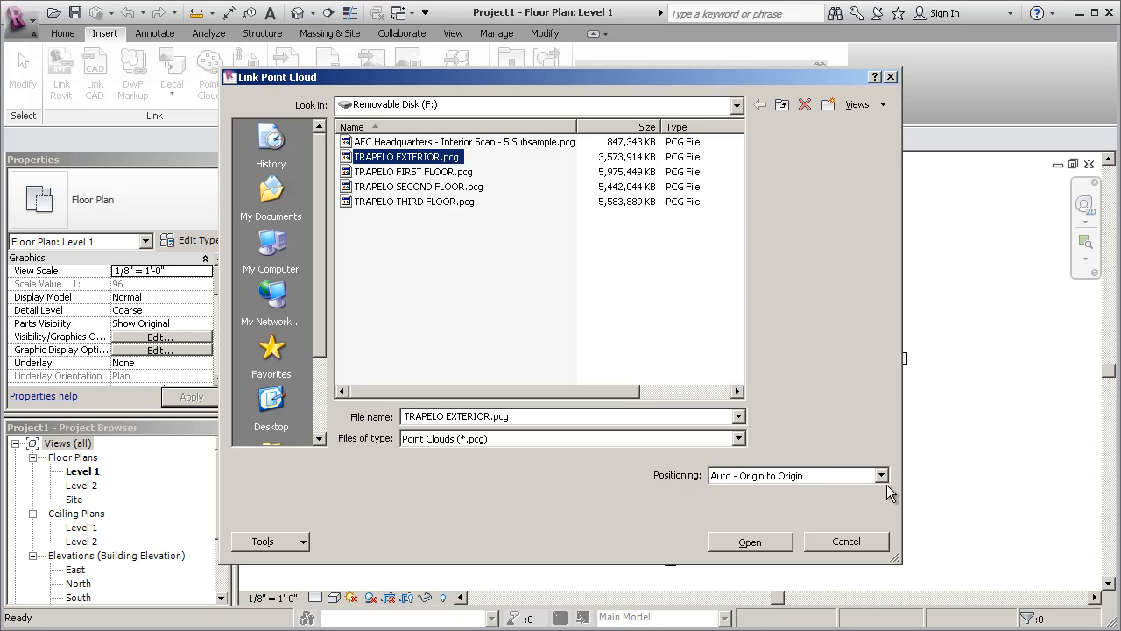
left_click(881, 474)
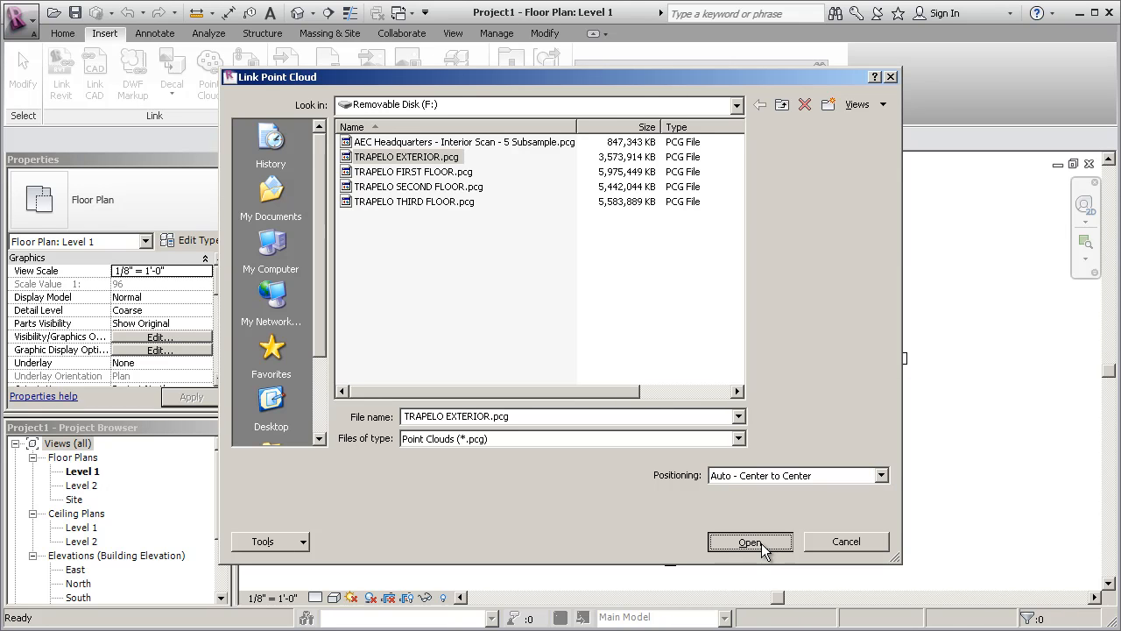
left_click(750, 541)
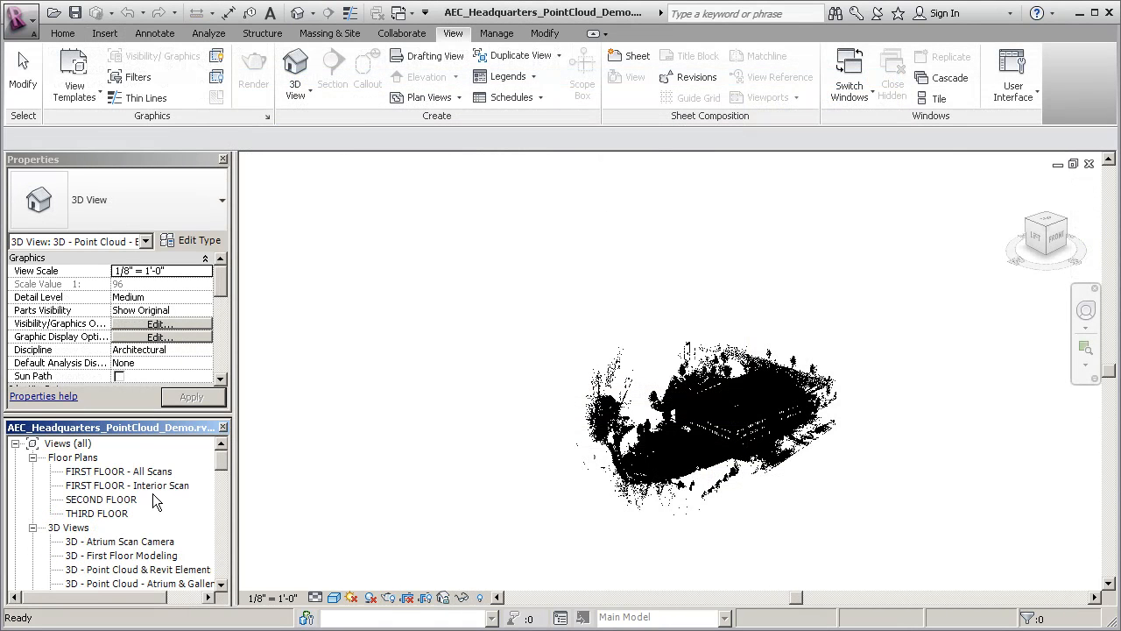
Open the Level Alignment Section view showing project levels against the scanned floors
double_click(126, 485)
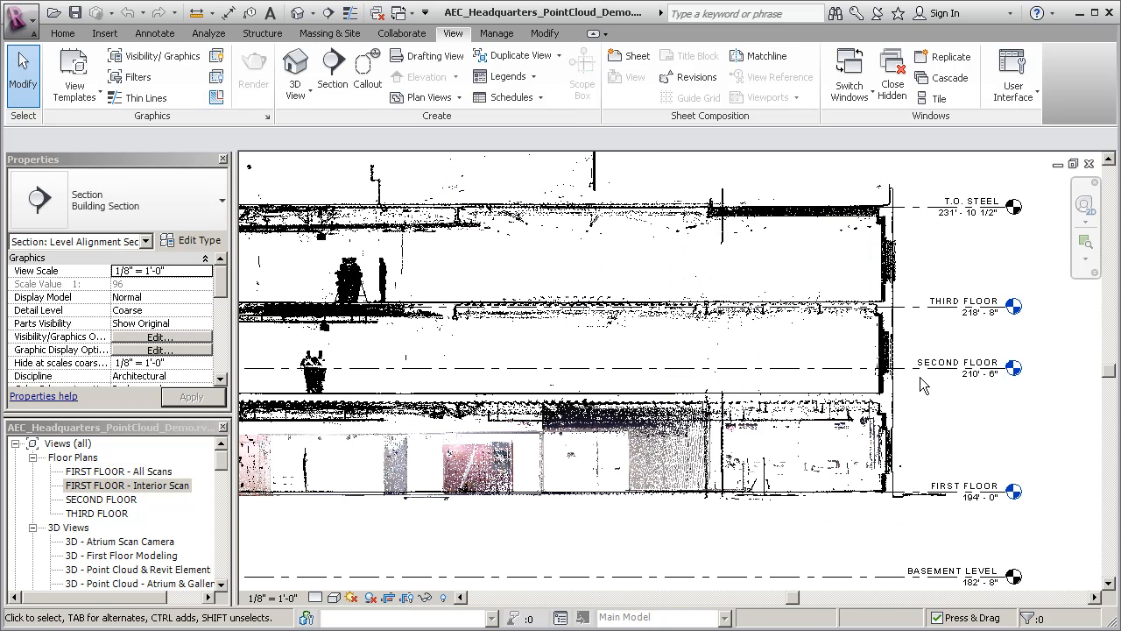
left_click(957, 360)
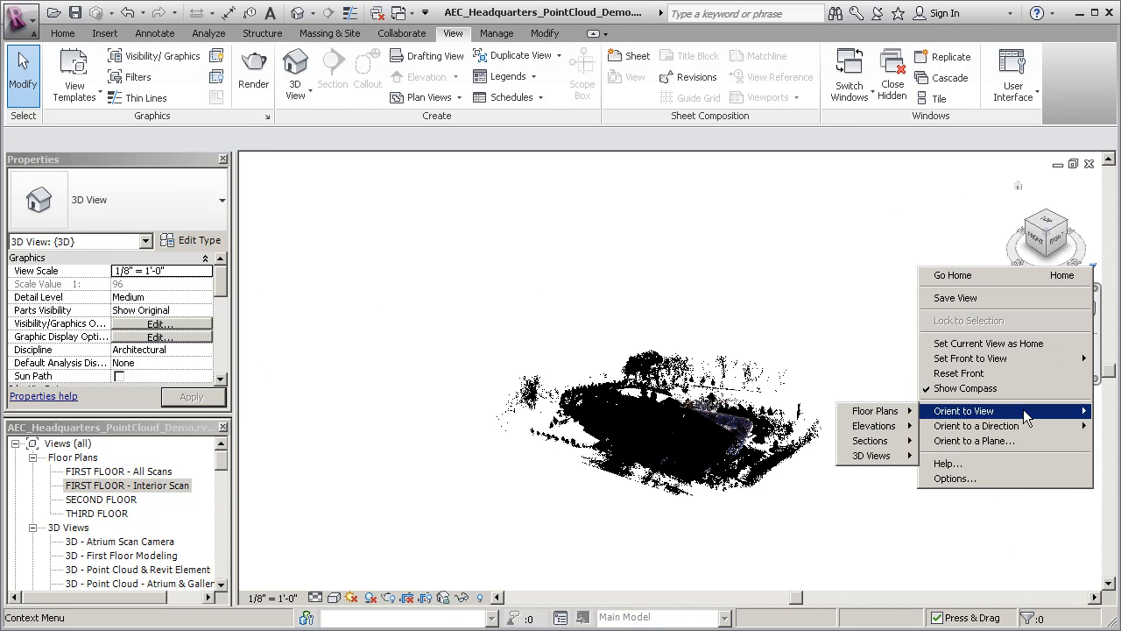
mouse_move(874, 410)
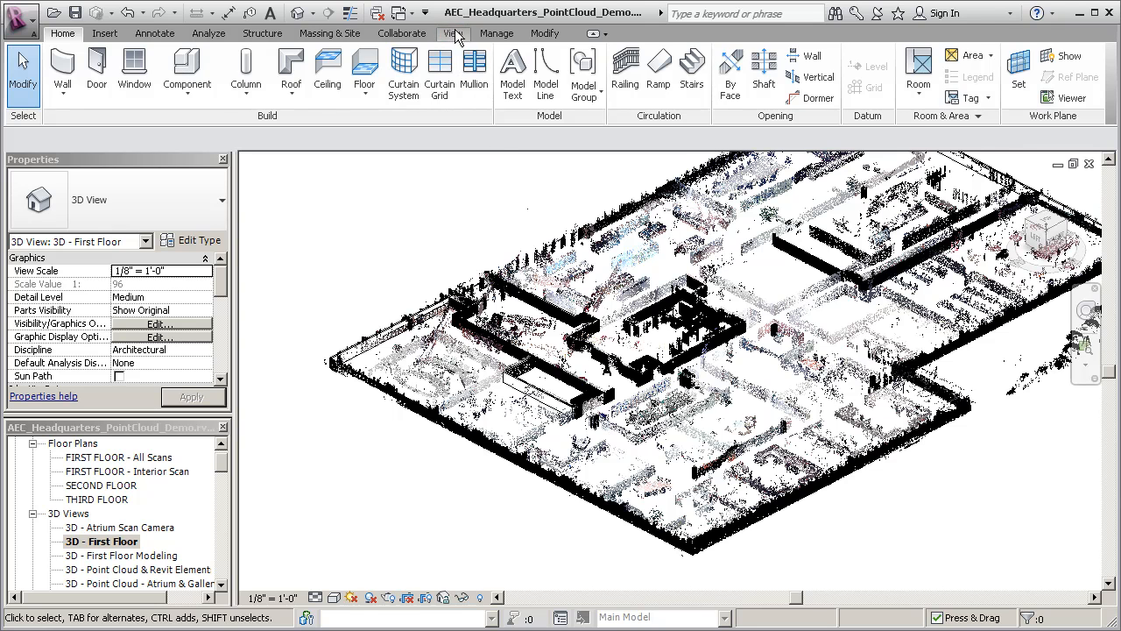
Tile the 3D first floor and plan views side by side and start the Wall tool
left_click(452, 34)
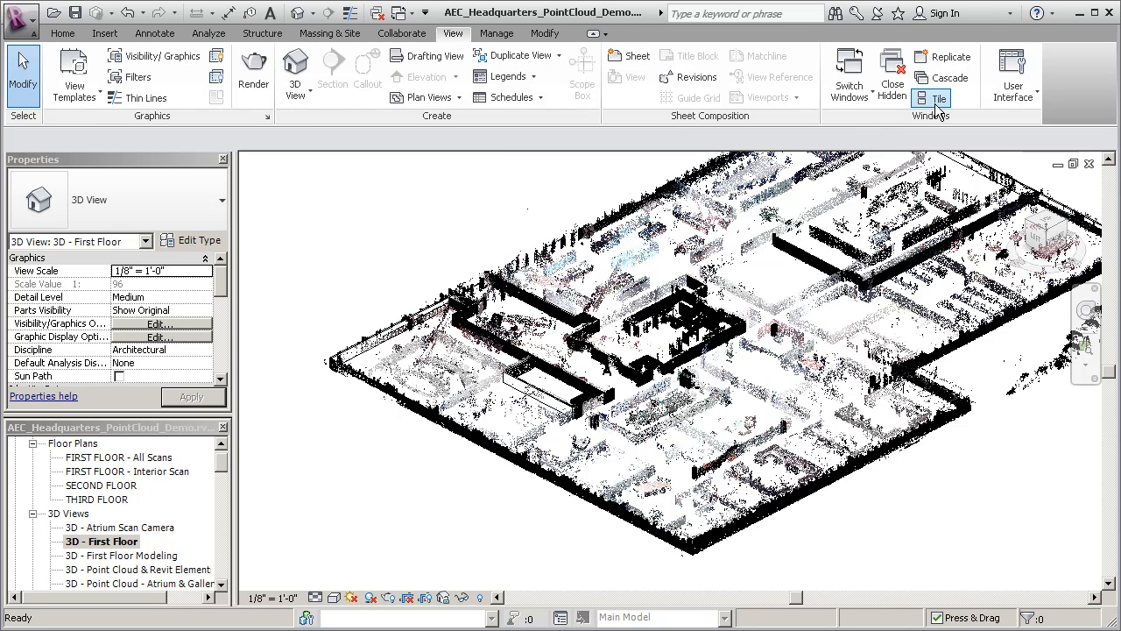
left_click(939, 98)
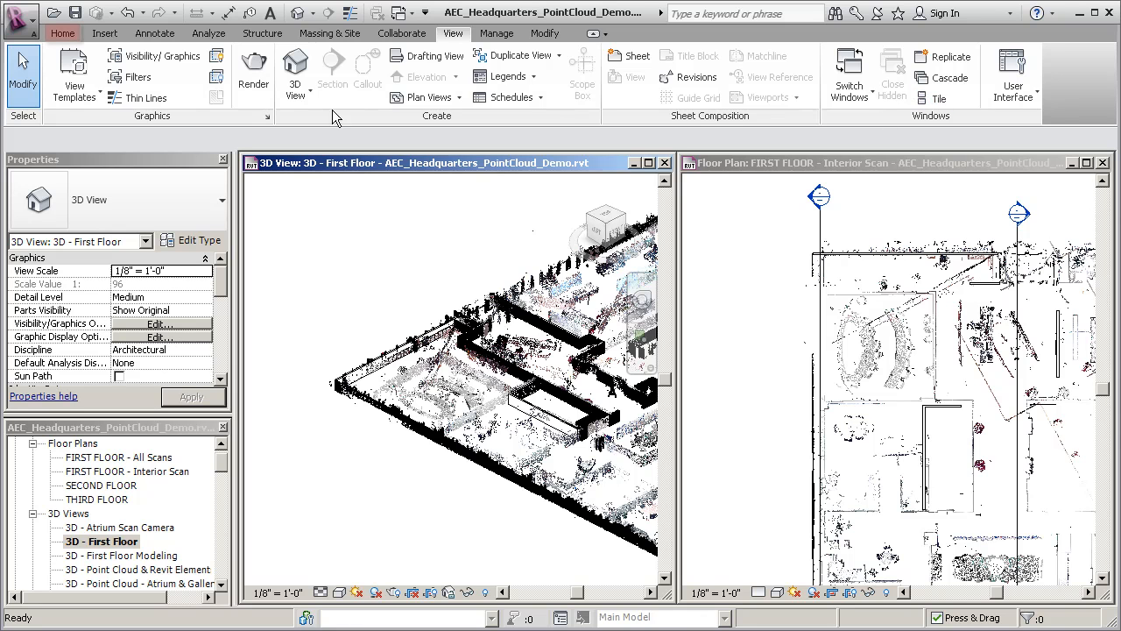
left_click(63, 31)
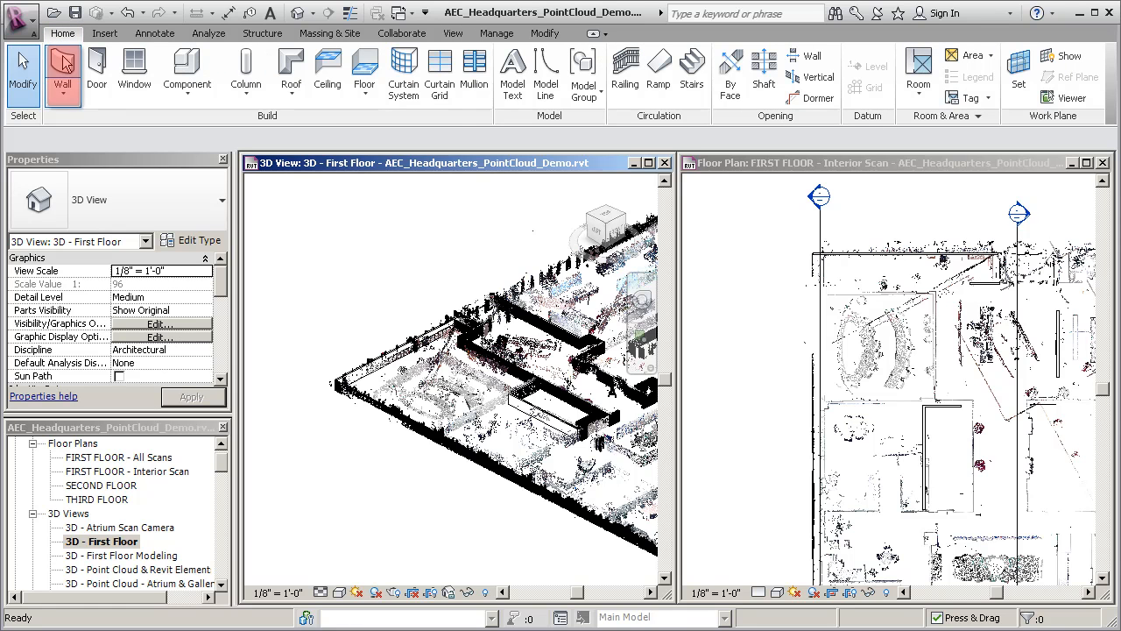
left_click(61, 70)
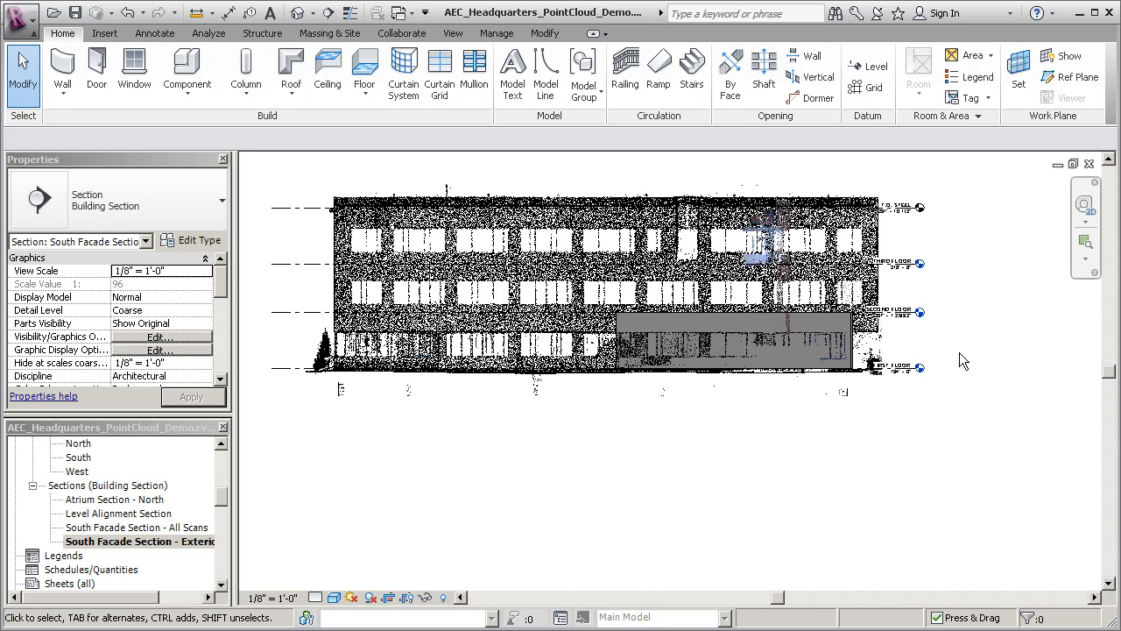
mouse_move(827, 405)
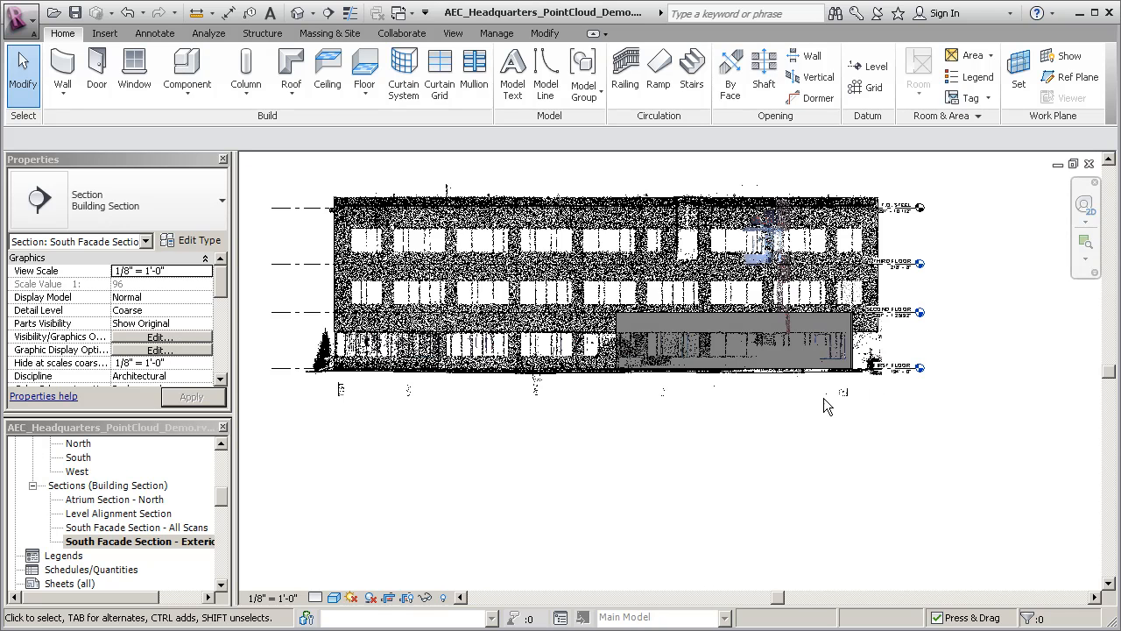
mouse_move(795, 408)
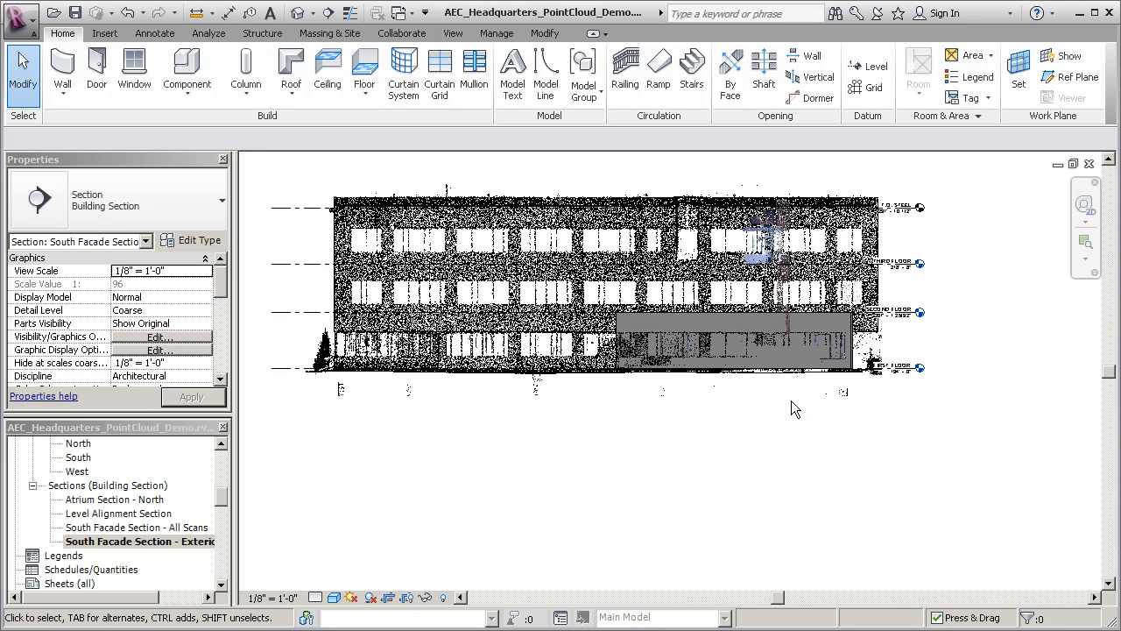
Enable Ghost Surfaces in Graphic Display Options for the south facade section
left_click(335, 596)
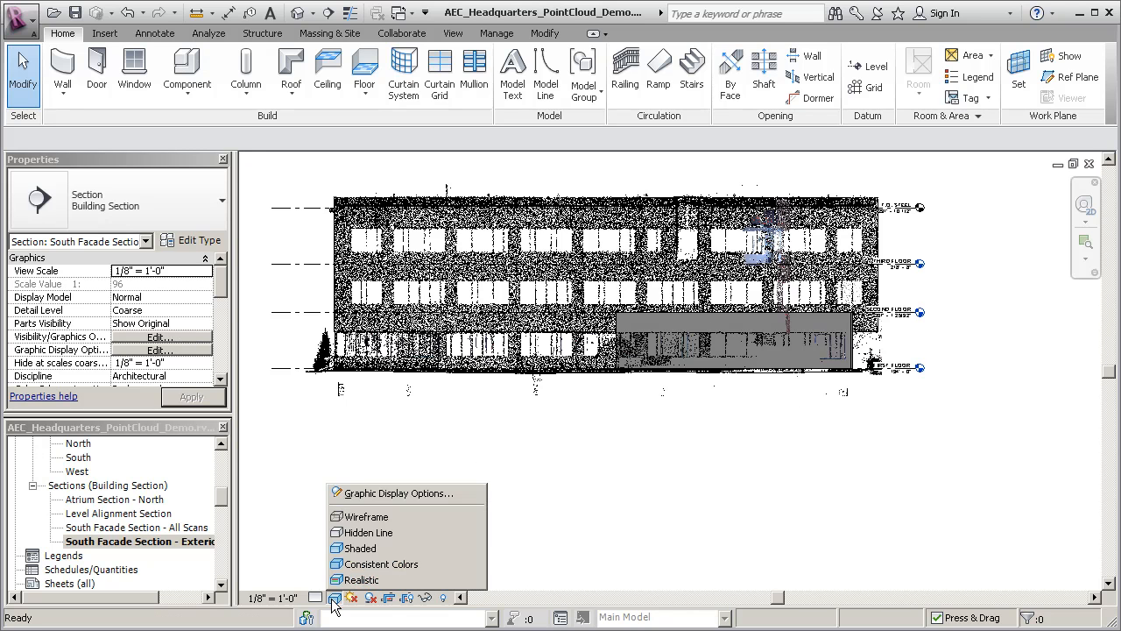
left_click(395, 492)
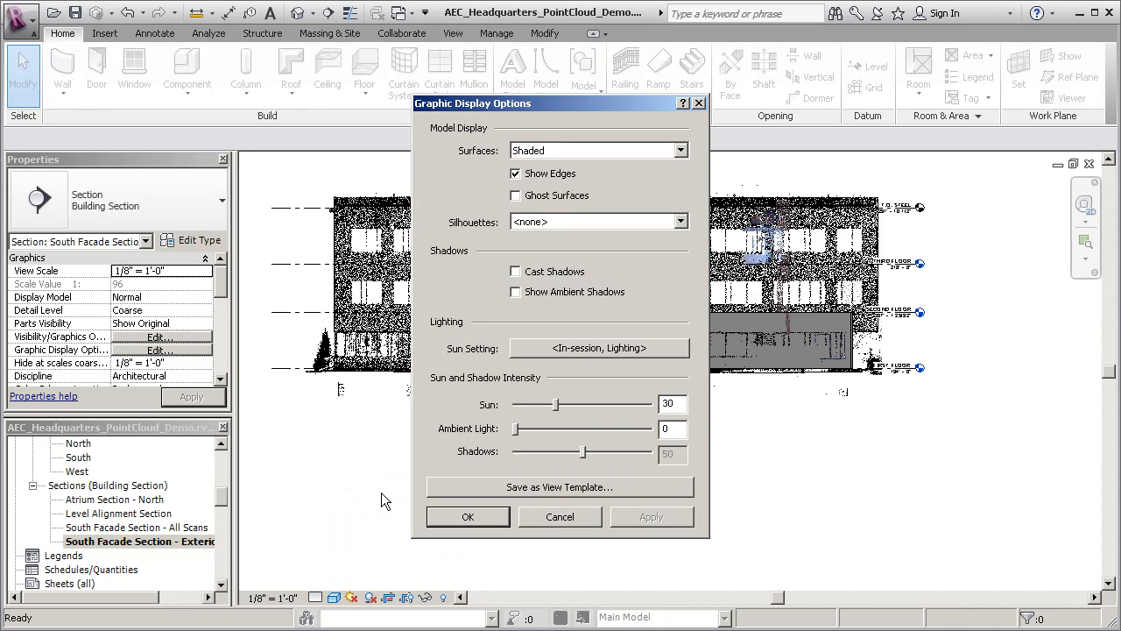
left_click(515, 195)
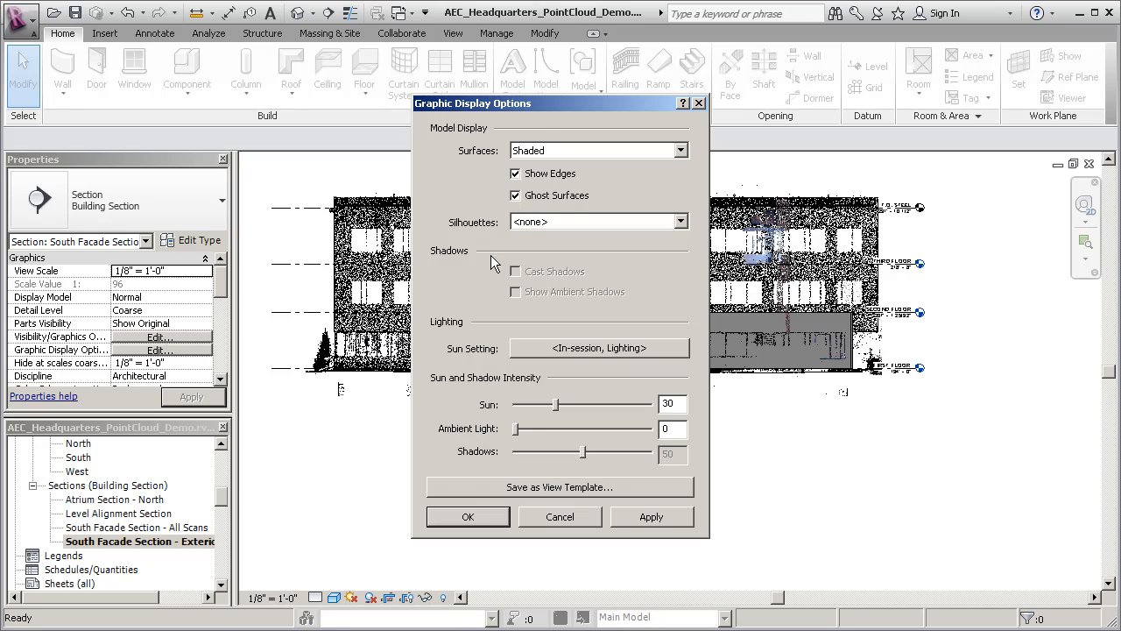
left_click(468, 515)
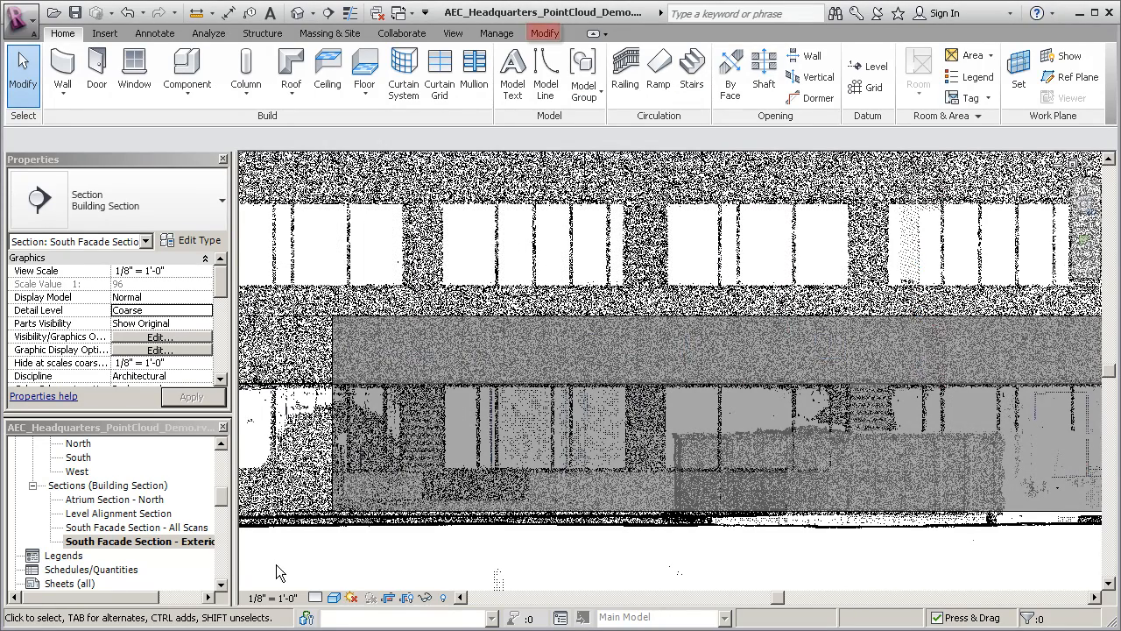
Measure the scanned window opening at about 5'-5" and start placing the 12'-0" x 5'-5" fixed window
left_click(543, 33)
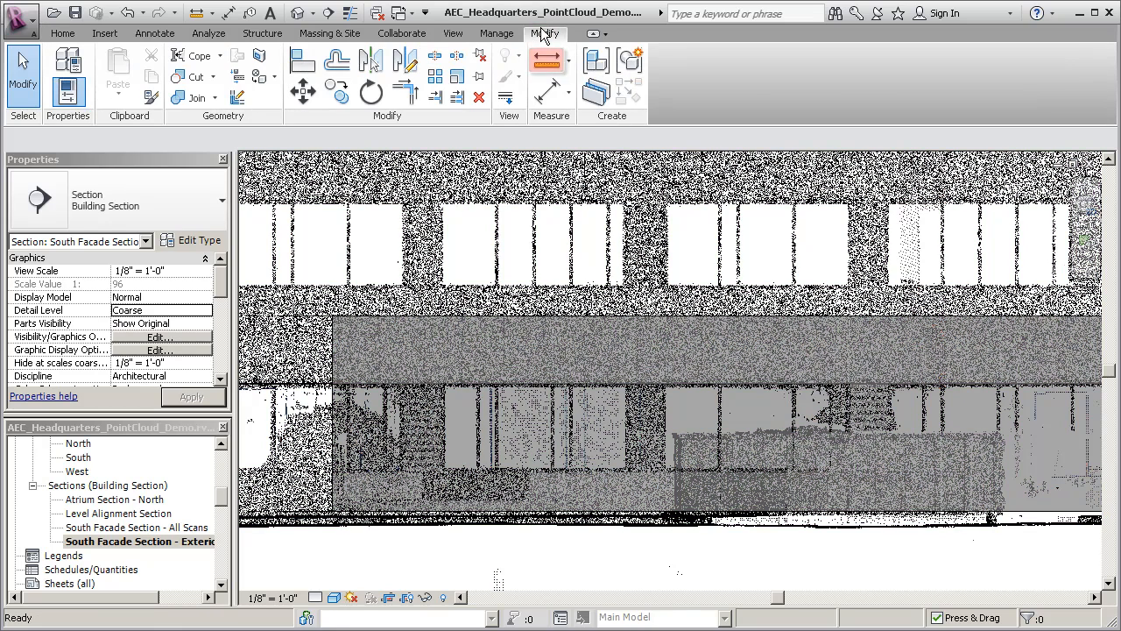
left_click(546, 59)
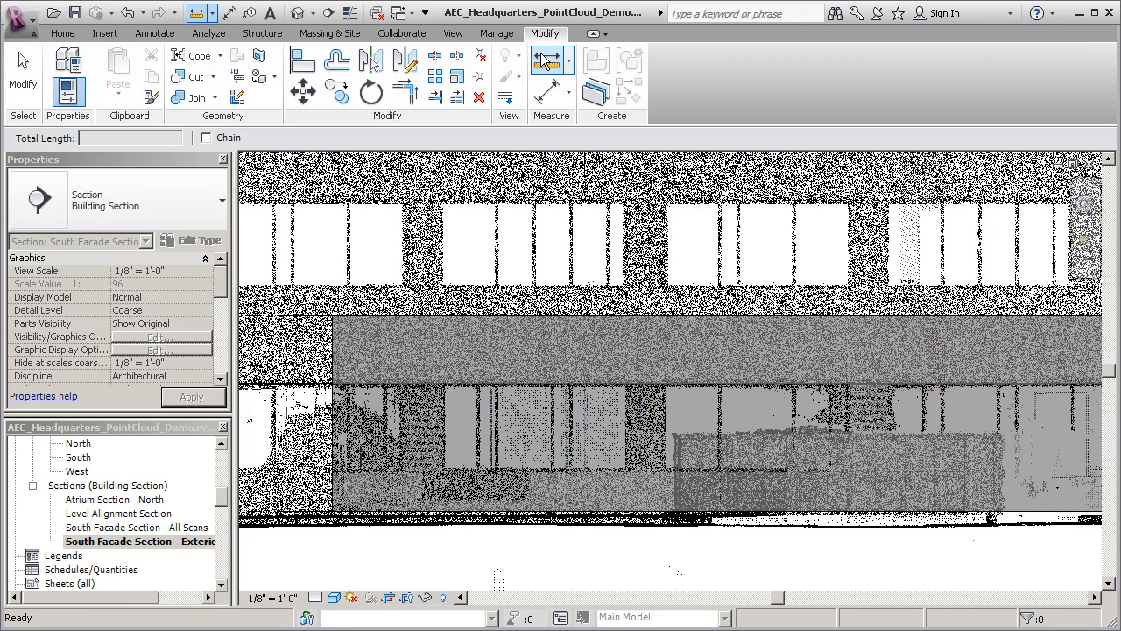
left_click(547, 60)
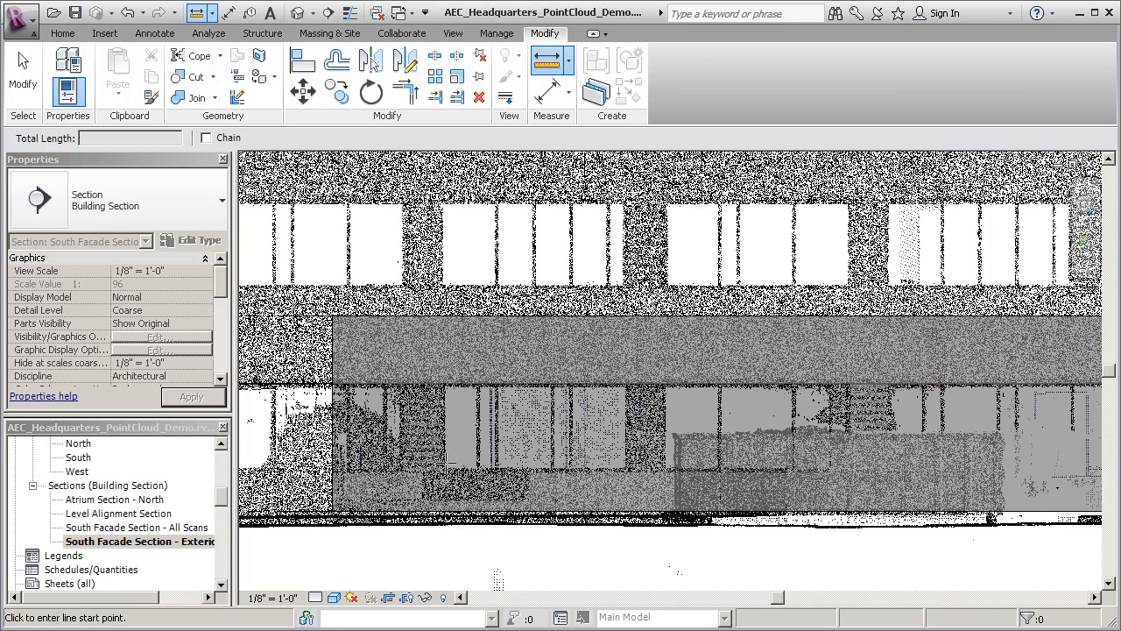
left_click(445, 463)
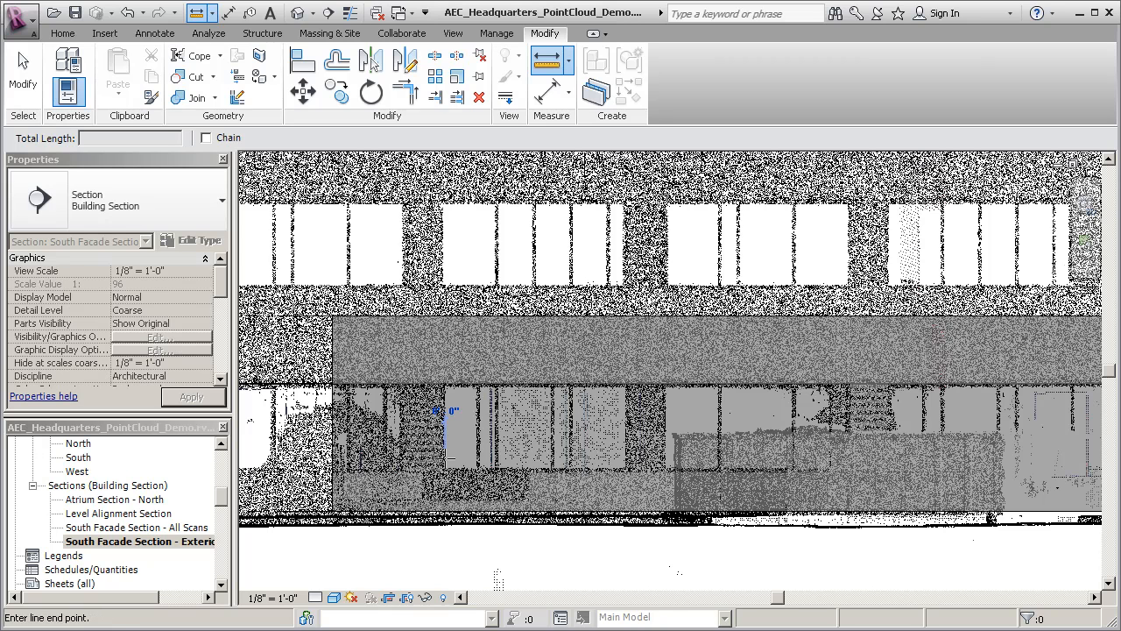
left_click(63, 33)
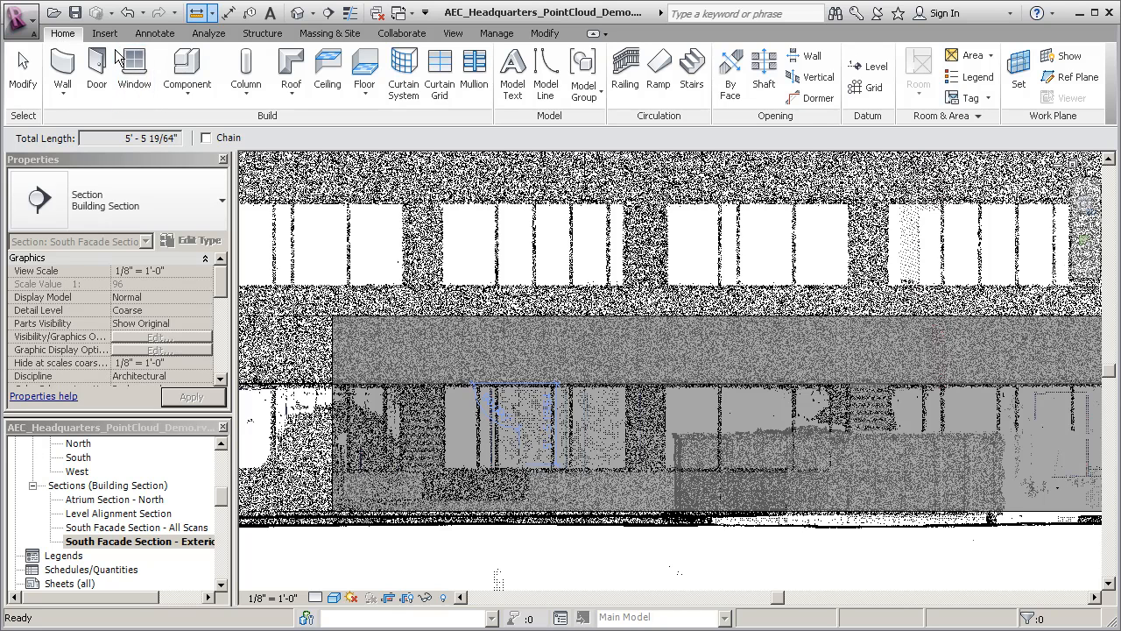
left_click(133, 70)
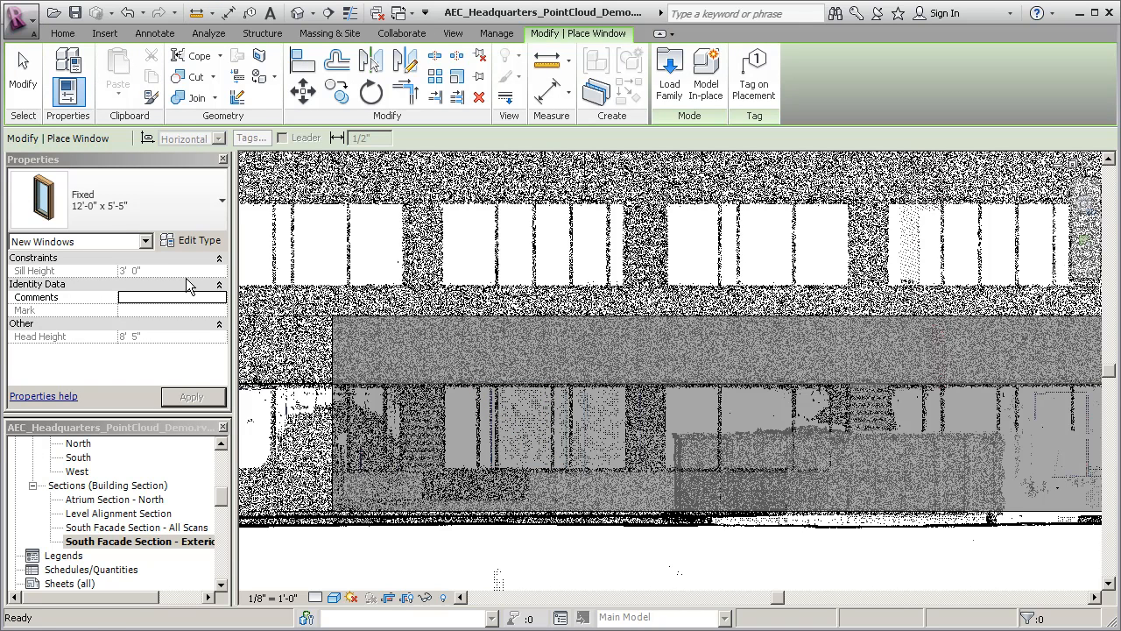
mouse_move(532, 426)
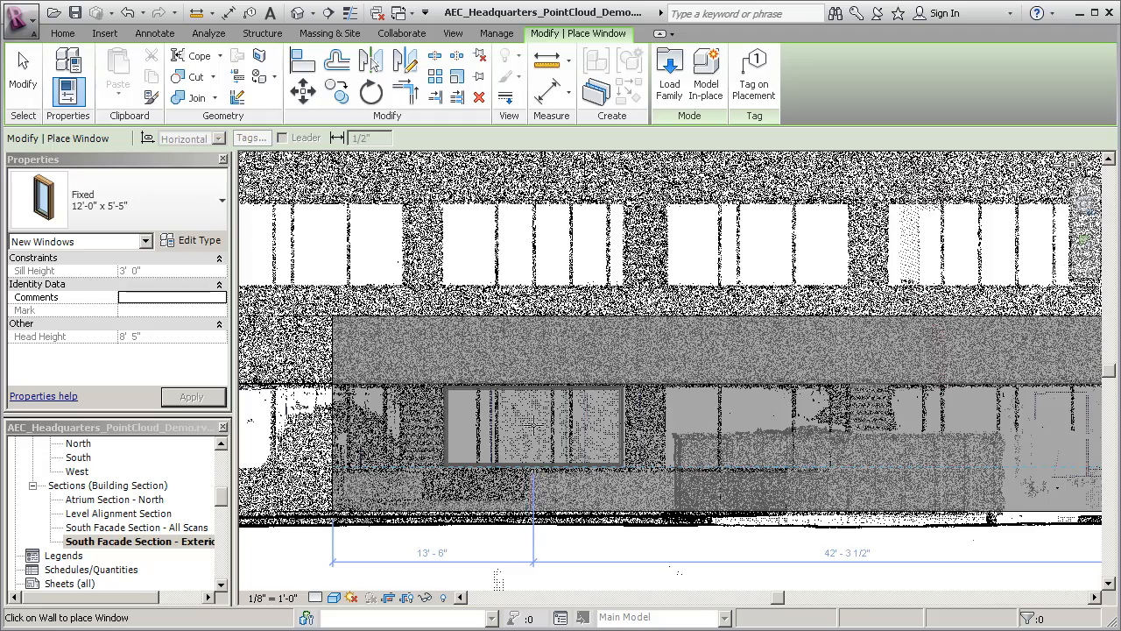